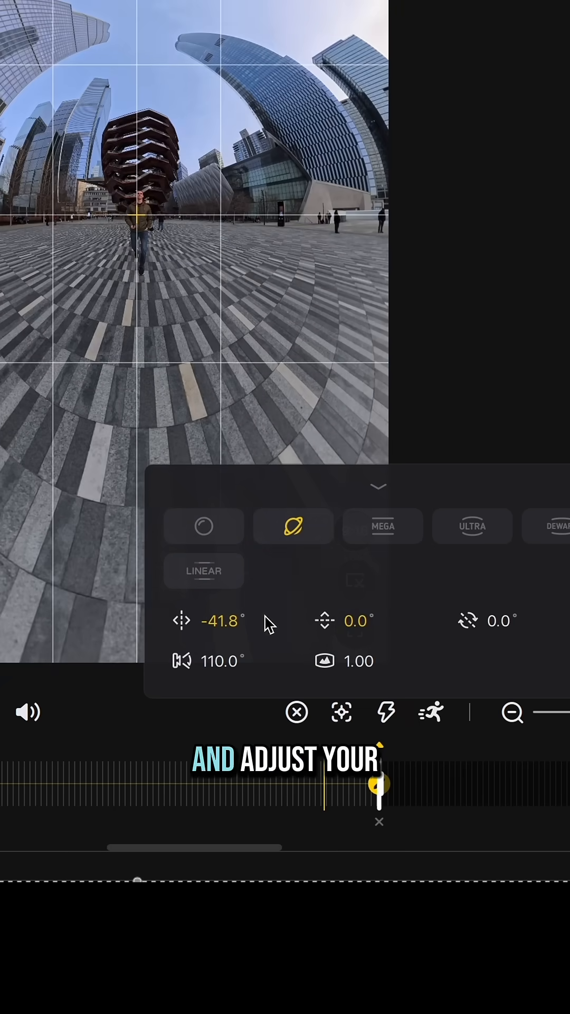
Step: Drag the tiny planet pan to re-aim the view horizontally, ending at 175.4°
drag(223, 621, 222, 630)
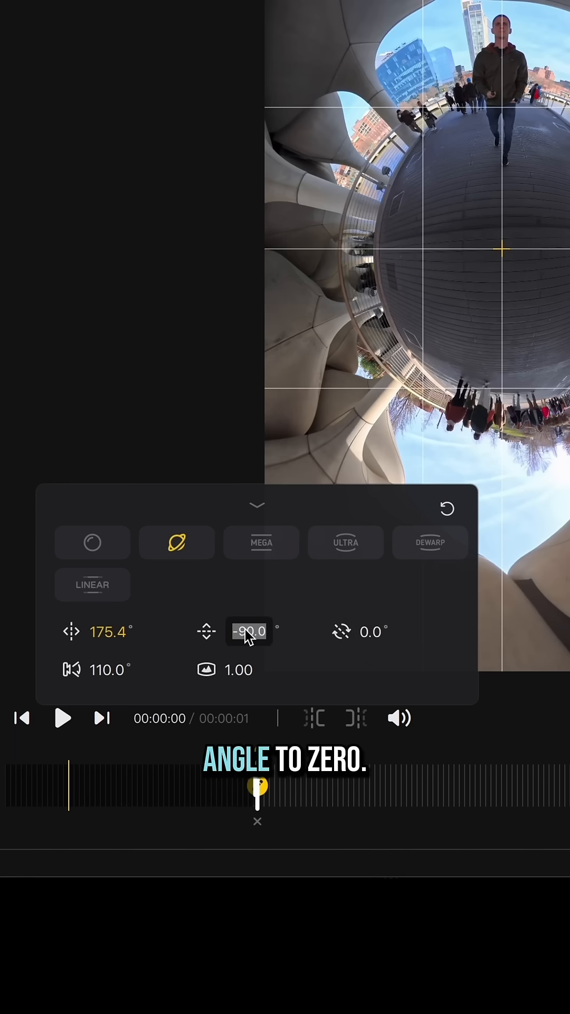
Step: Set tilt to 0.0 and export a 2160×3840 ProRes 422 video suffixed _Walking2
text(0.0)
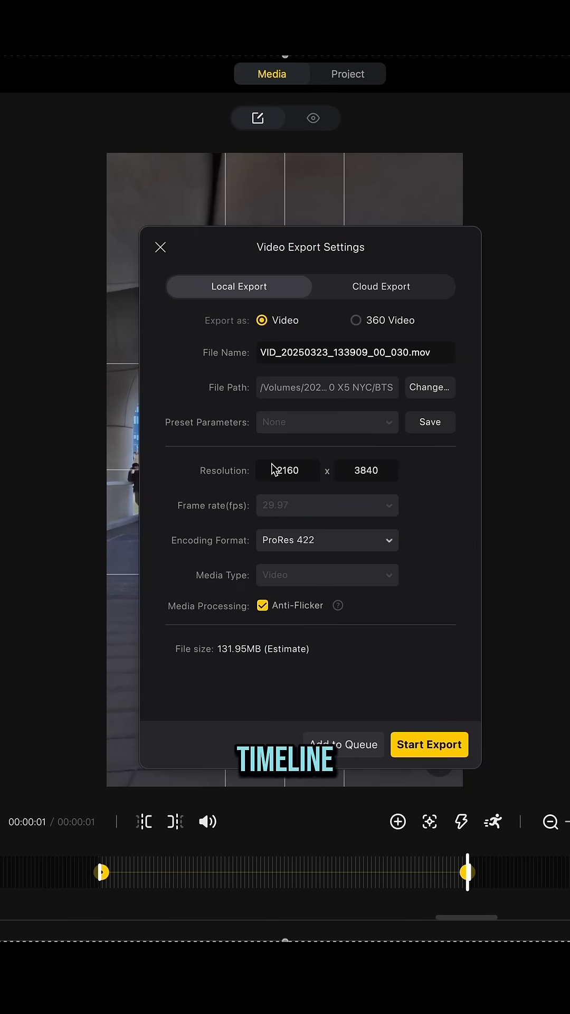
click(262, 604)
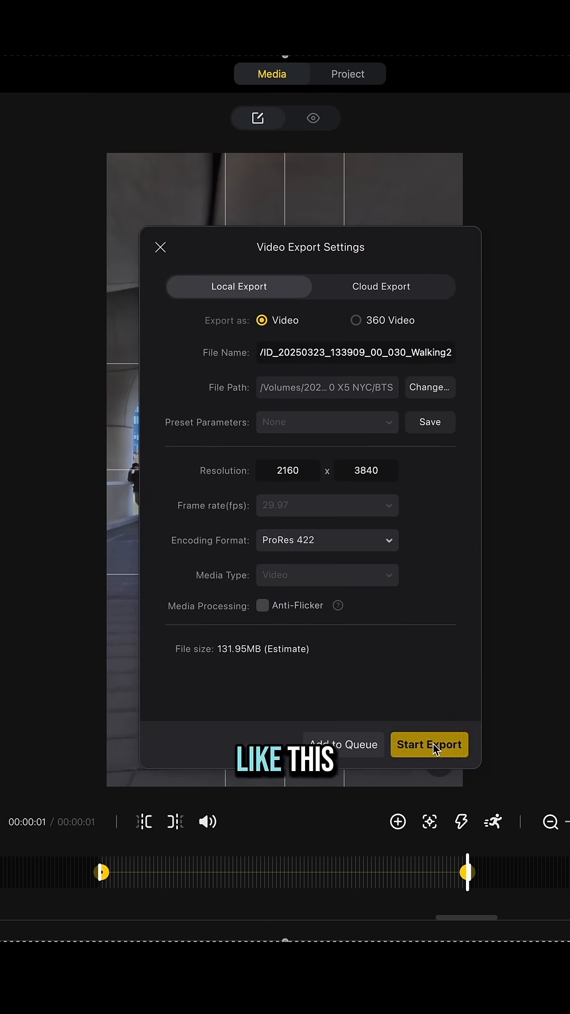